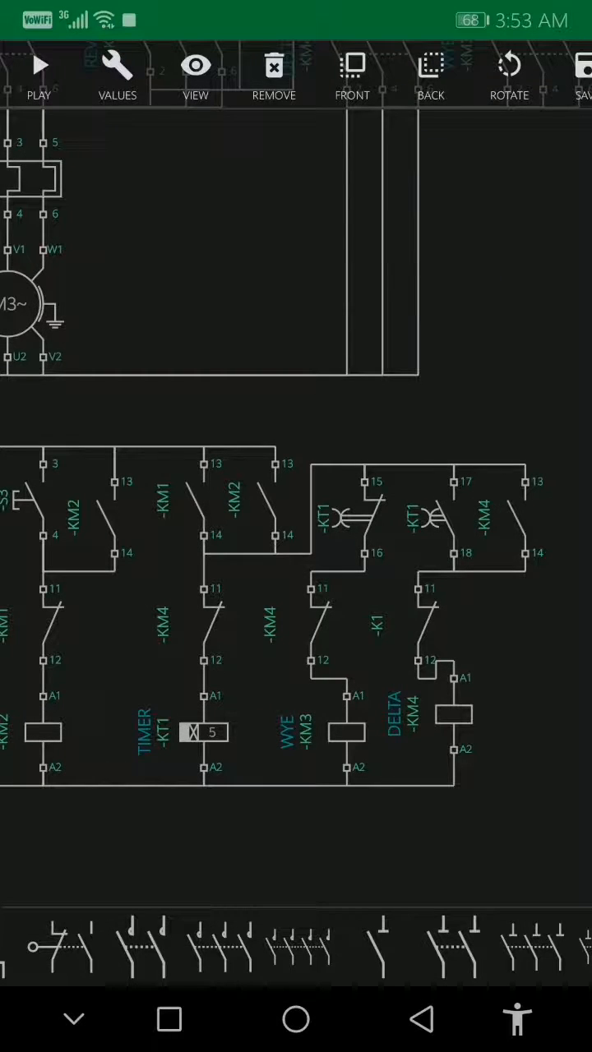
Step: Zoom out so the full star-delta forward/reverse power and control diagram fits on screen
click(454, 730)
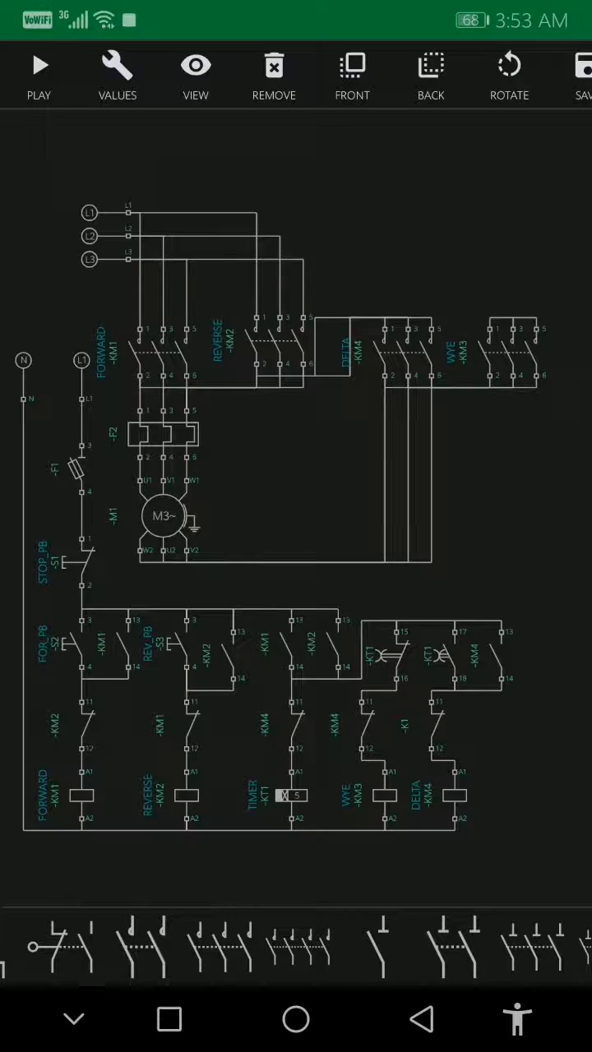
Step: Start the simulation, then press the FOR_PB forward and REV_PB reverse start pushbuttons
click(38, 74)
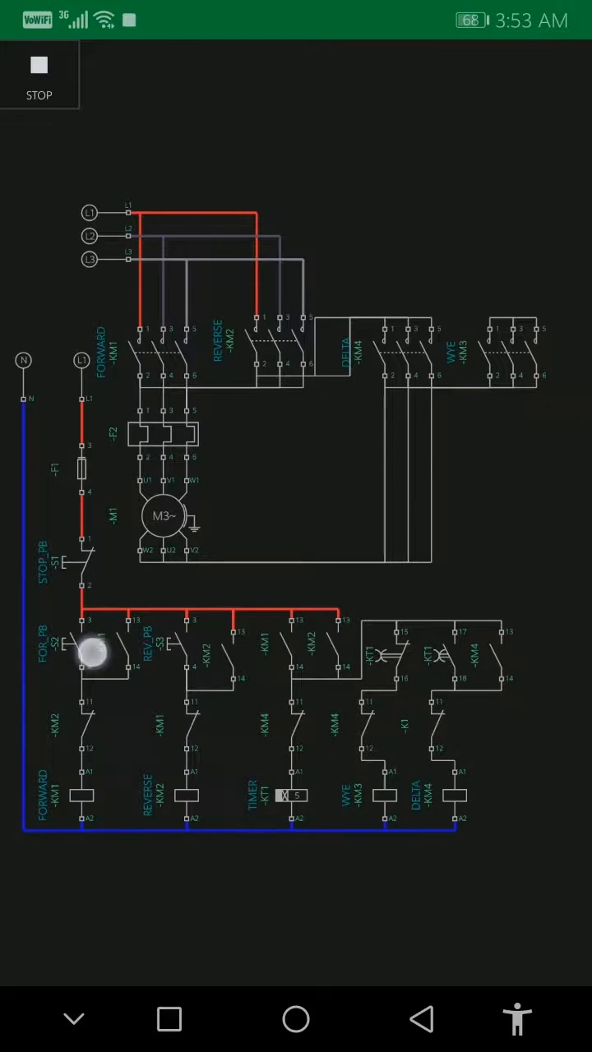
click(89, 652)
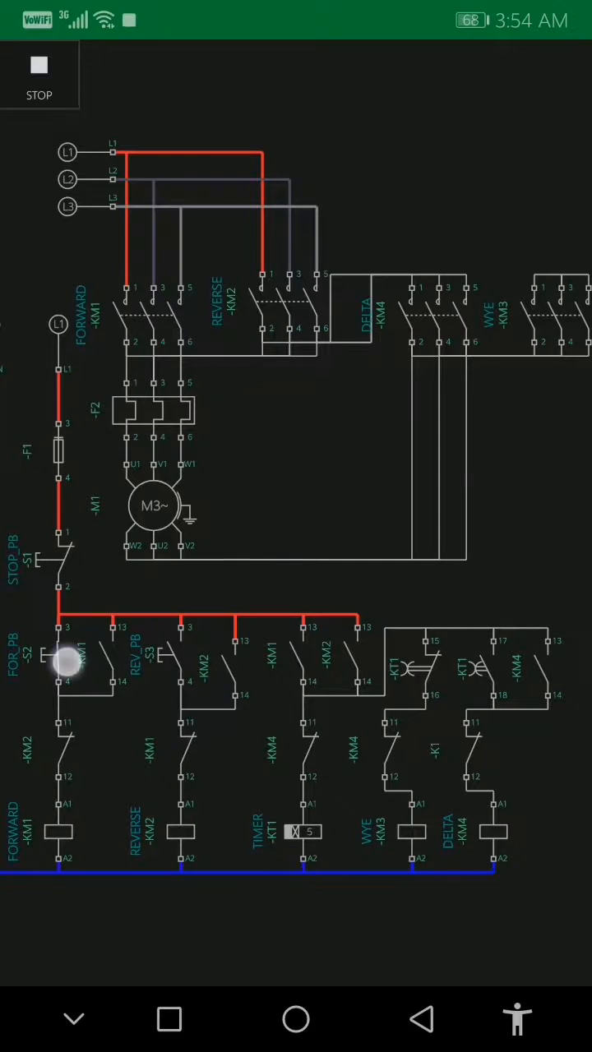
click(70, 658)
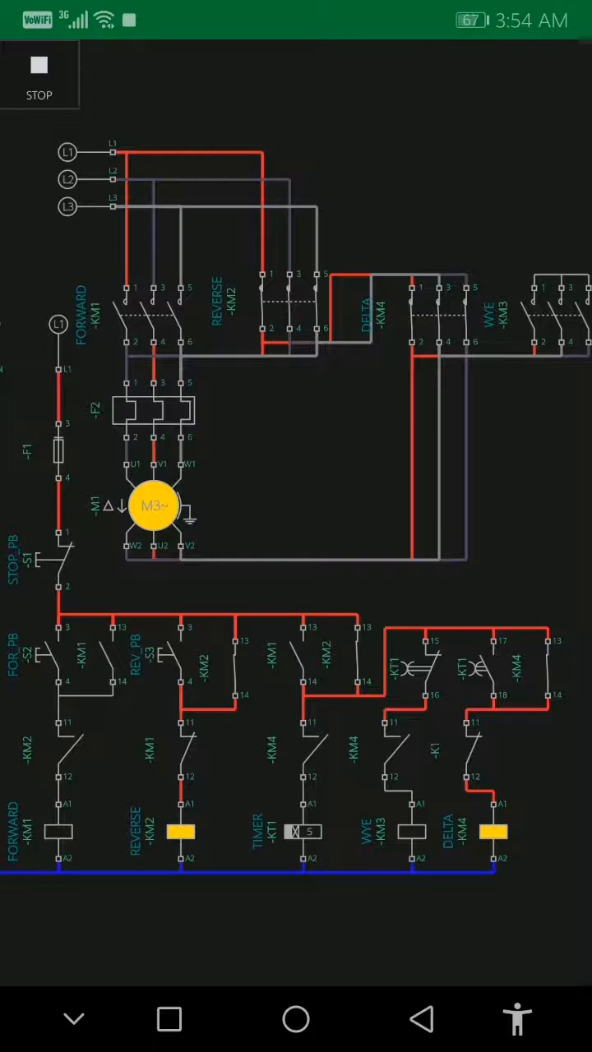
Step: Press STOP_PB S1 to de-energize the motor and all contactors
click(39, 68)
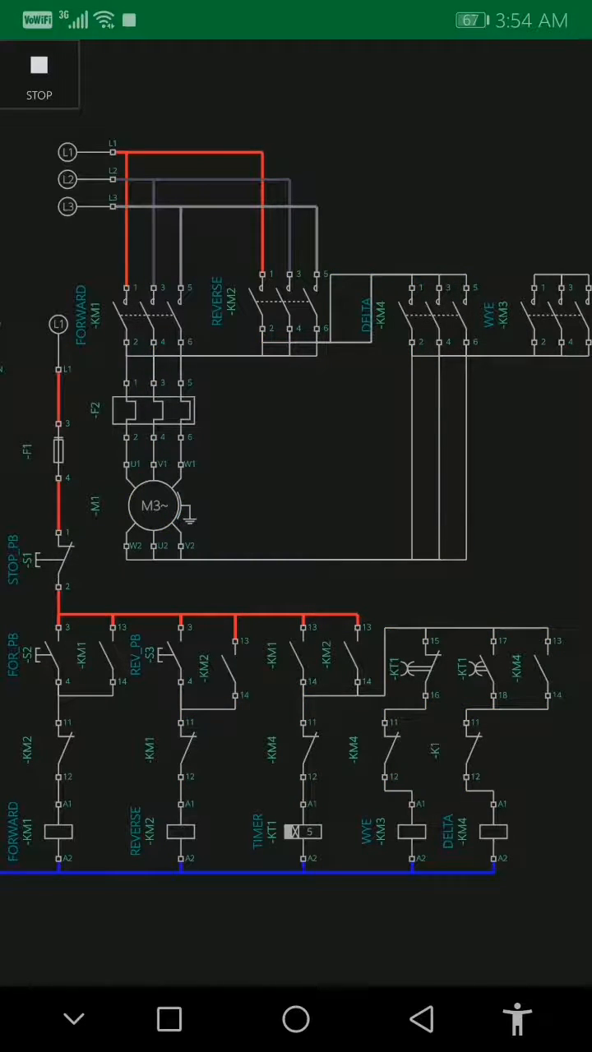